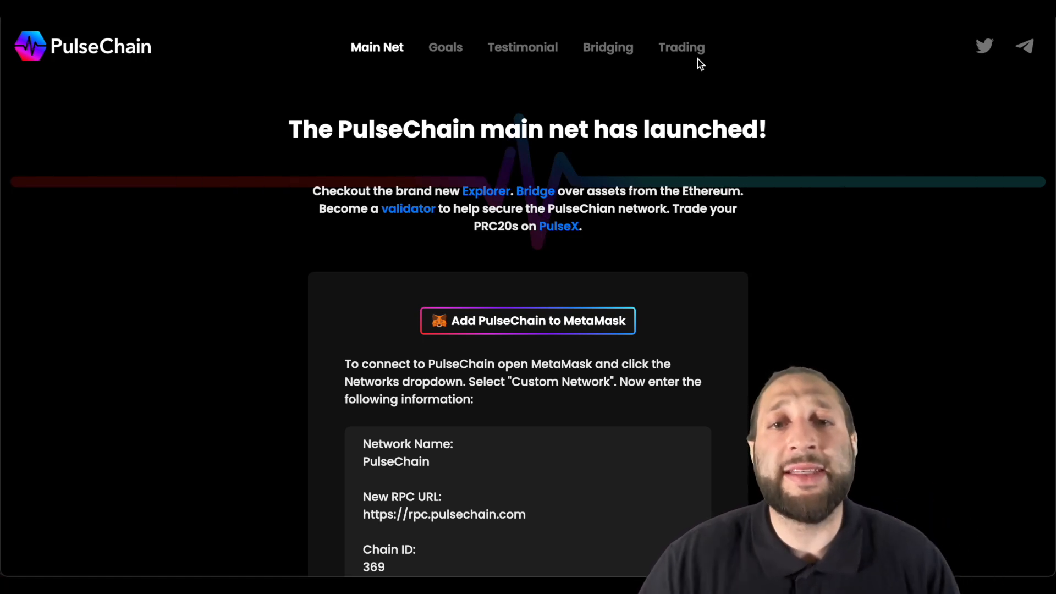
{"action": "mouse_move", "coordinate": [634, 235]}
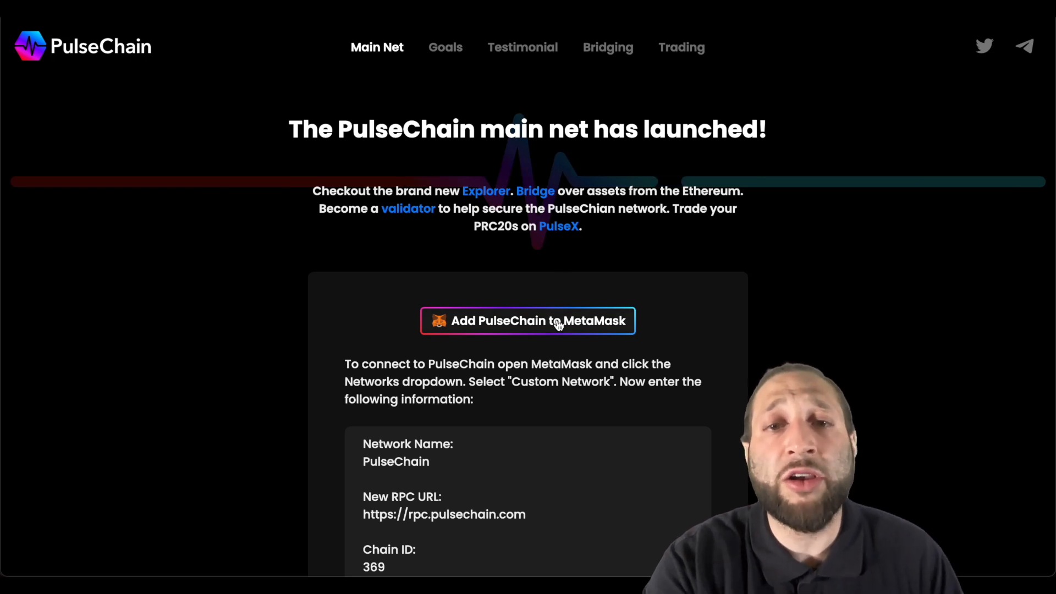
Add PulseChain to MetaMask and confirm switching the wallet from Ethereum Mainnet to PulseChain
{"action": "left_click", "coordinate": [527, 320]}
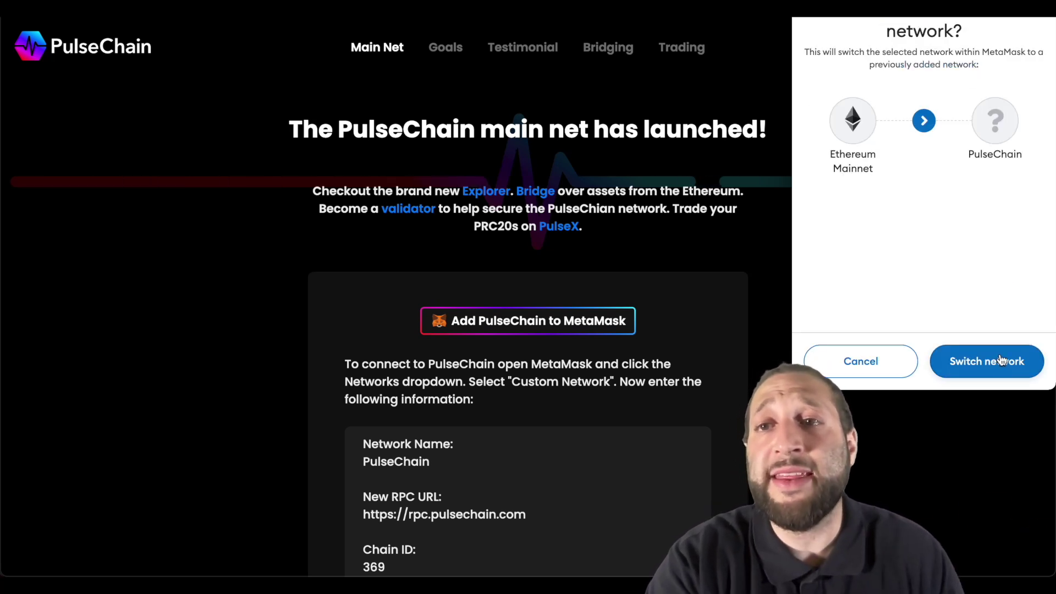
{"action": "left_click", "coordinate": [986, 361]}
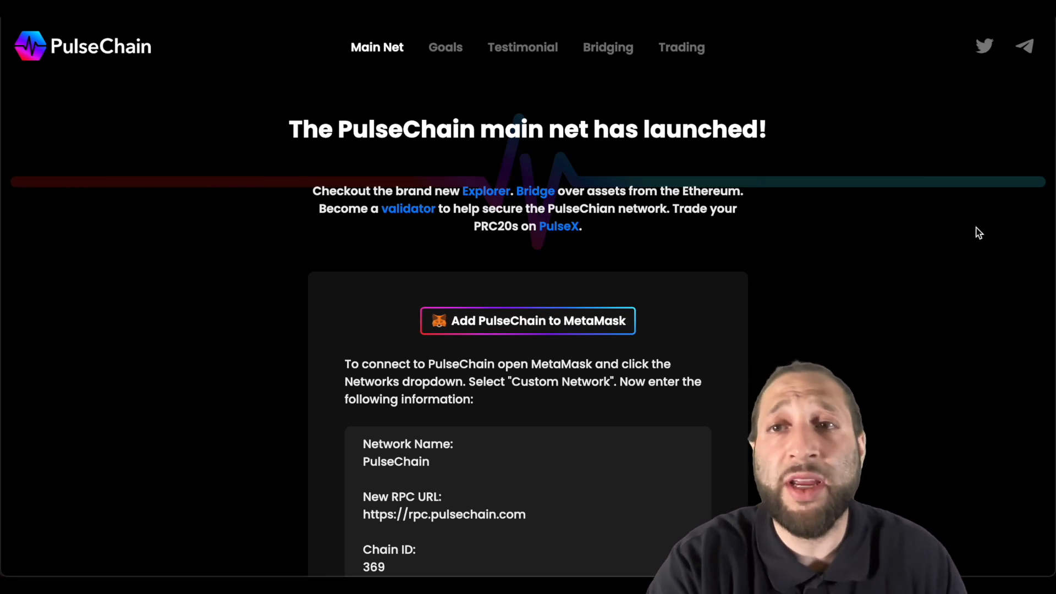
{"action": "mouse_move", "coordinate": [827, 110]}
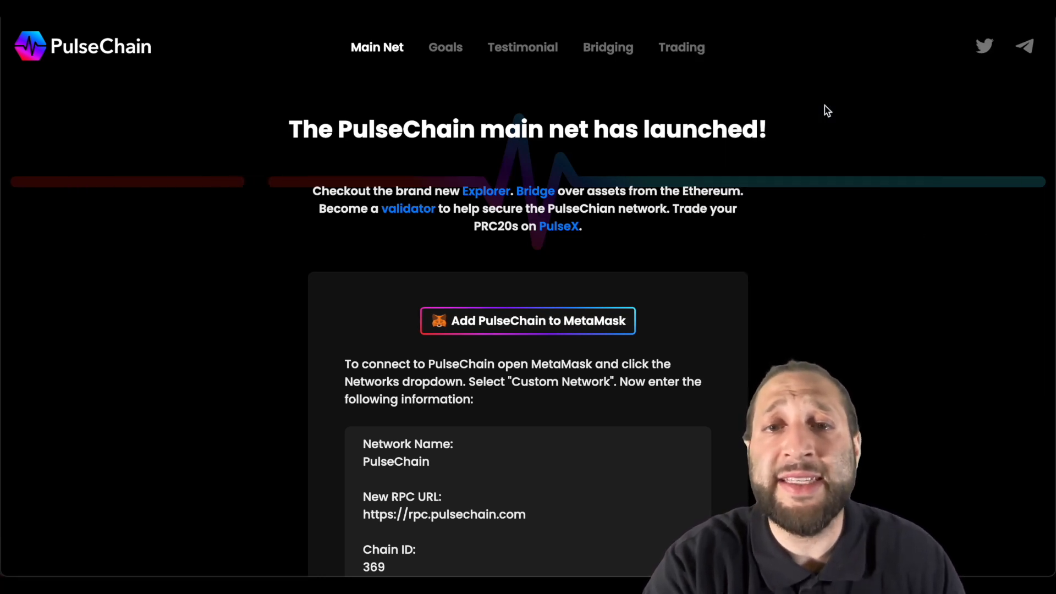
Show the wallet's 1.0194 PLS balance on PulseChain and reveal the account options menu
{"action": "left_click", "coordinate": [880, 26]}
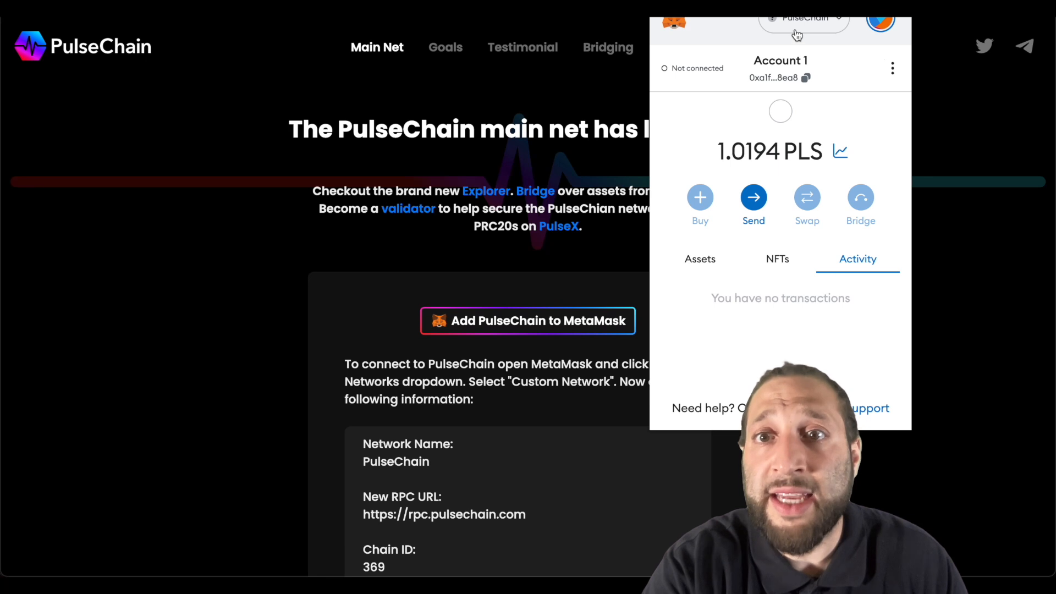
{"action": "mouse_move", "coordinate": [695, 138]}
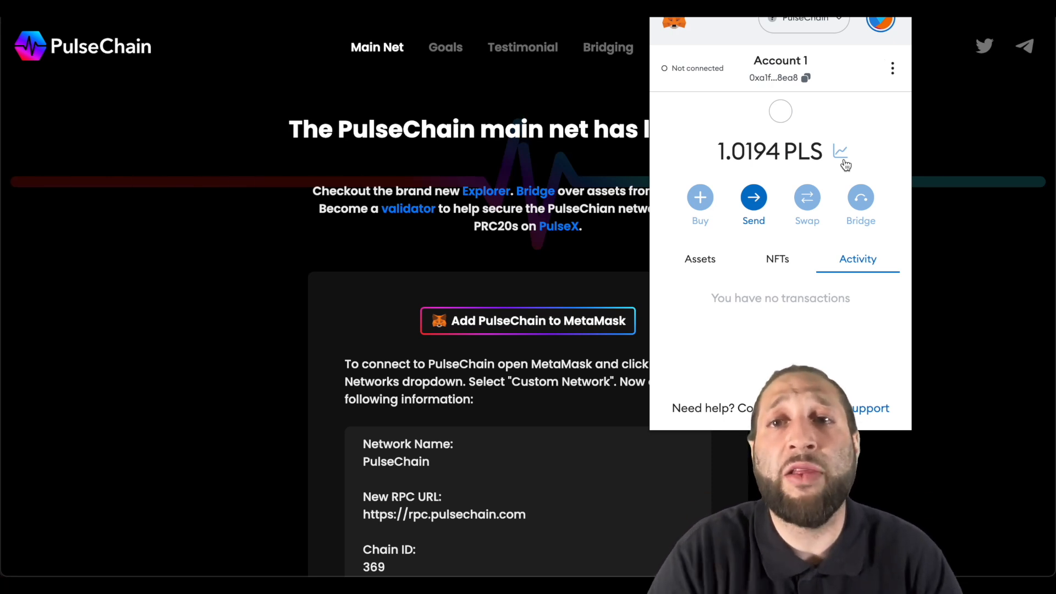
{"action": "left_click", "coordinate": [891, 69]}
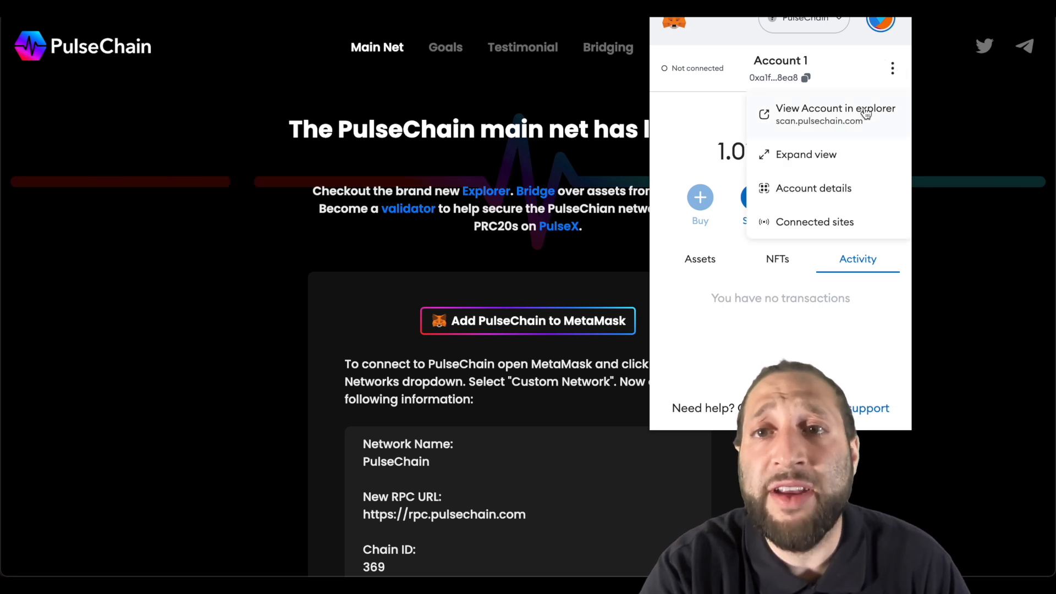
{"action": "mouse_move", "coordinate": [828, 134]}
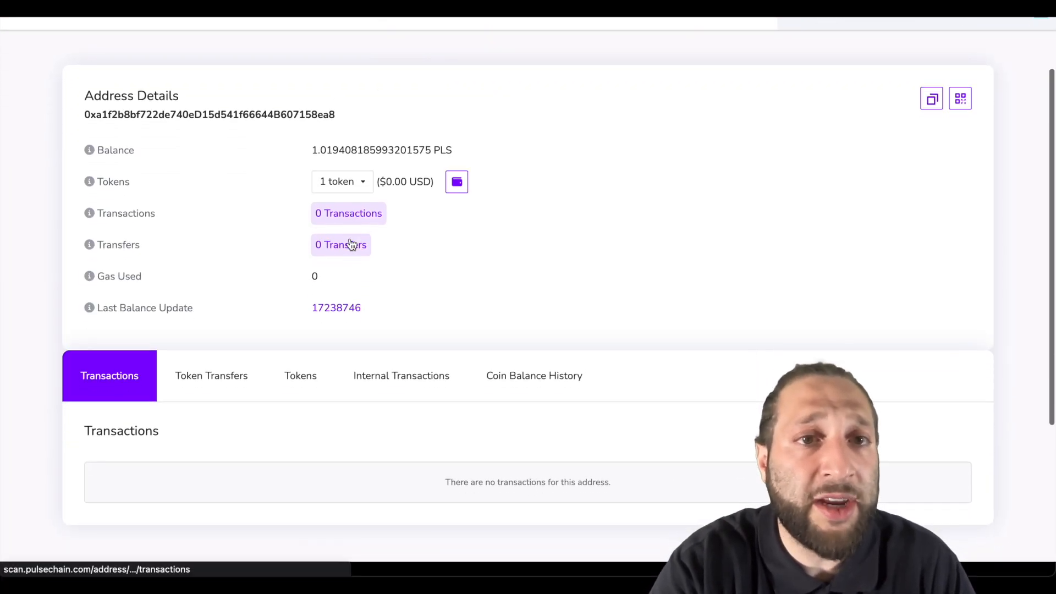
Show the address's token table listing 301,415,129.685 PLSX from PulseX
{"action": "scroll", "scroll_direction": "up", "scroll_amount": 3}
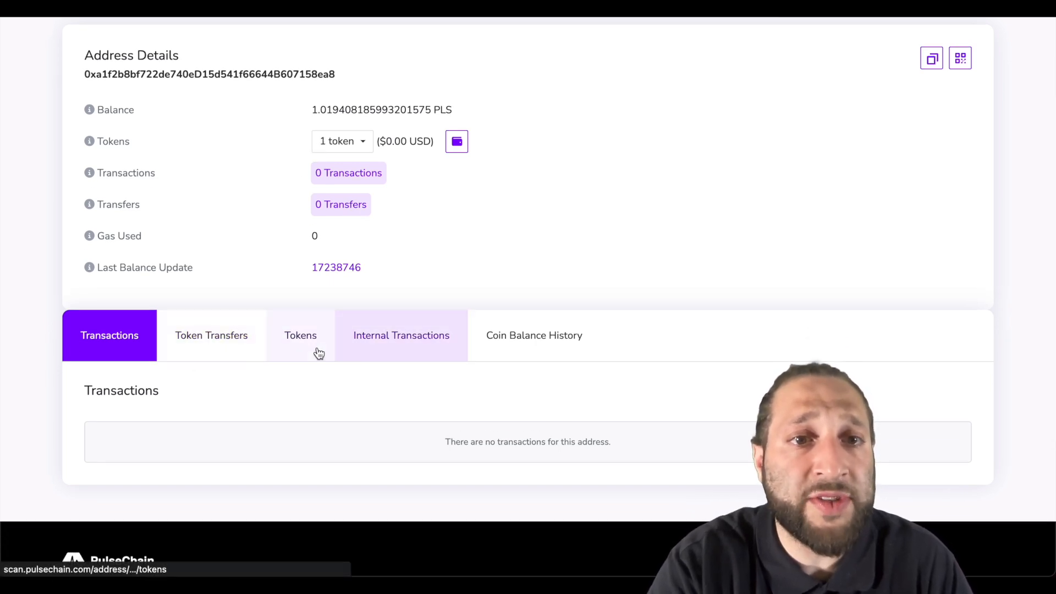
{"action": "left_click", "coordinate": [300, 335]}
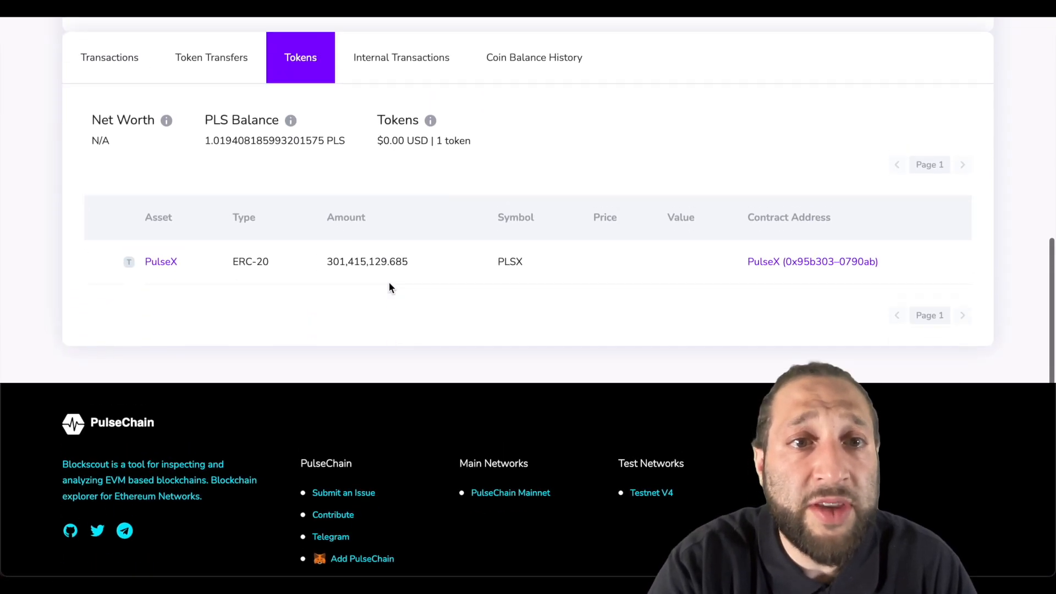
{"action": "scroll", "scroll_direction": "up", "scroll_amount": 3}
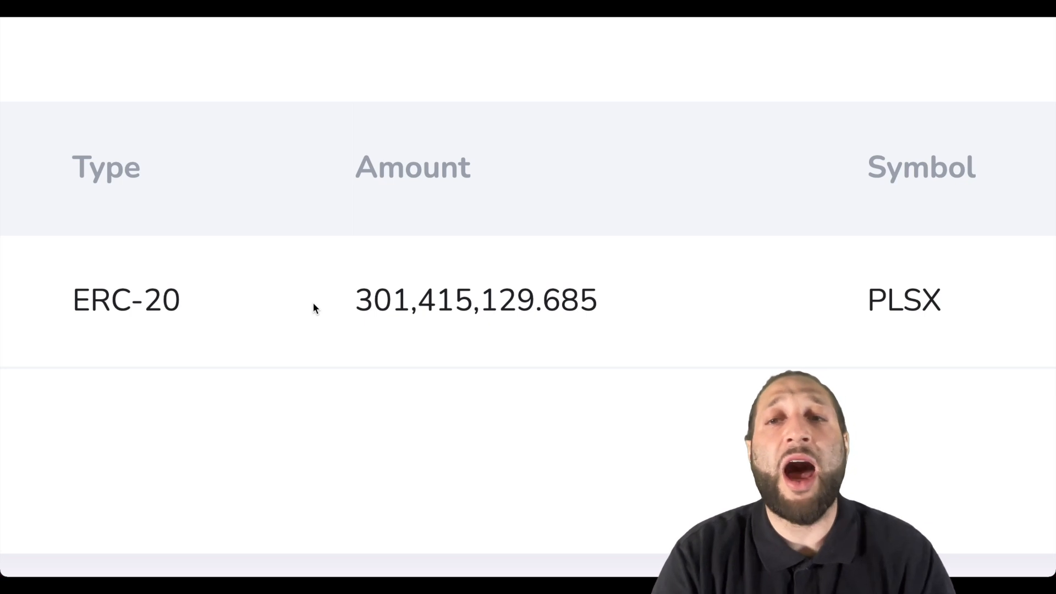
{"action": "scroll", "scroll_direction": "up", "scroll_amount": 3}
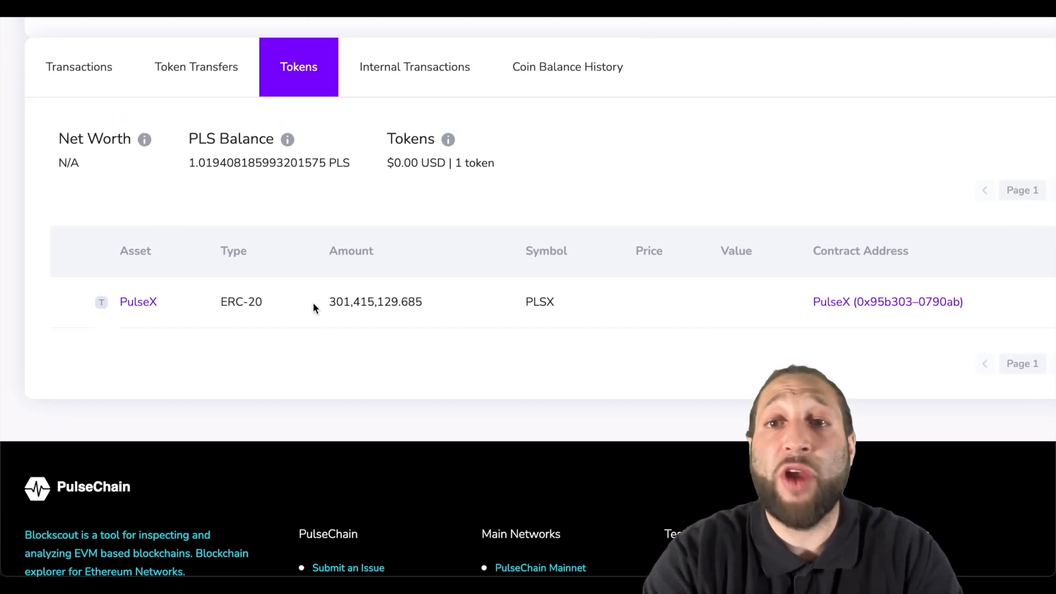
{"action": "scroll", "scroll_direction": "up", "scroll_amount": 3}
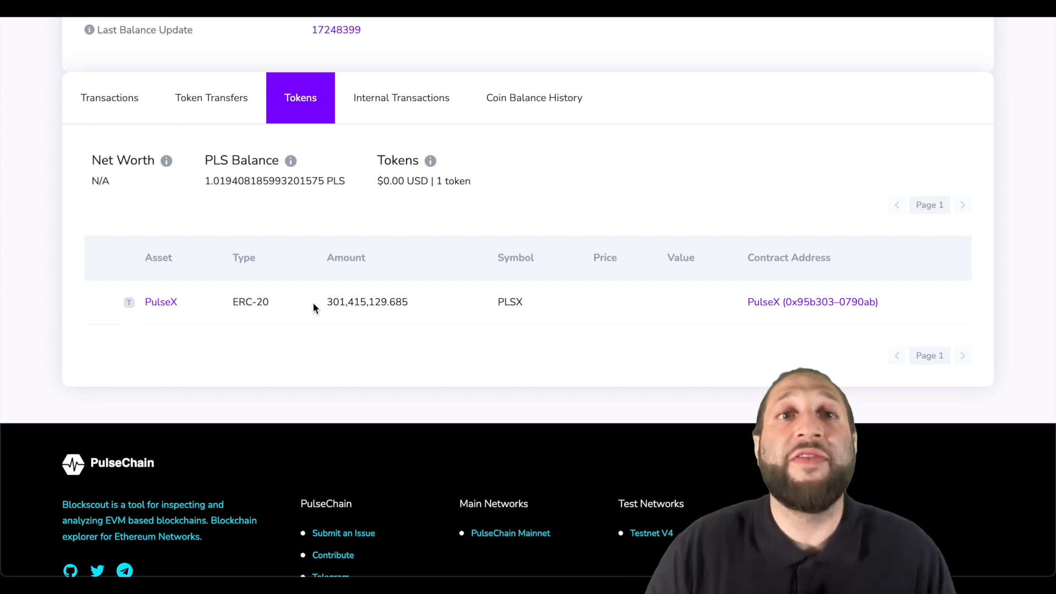
{"action": "scroll", "scroll_direction": "up", "scroll_amount": 3}
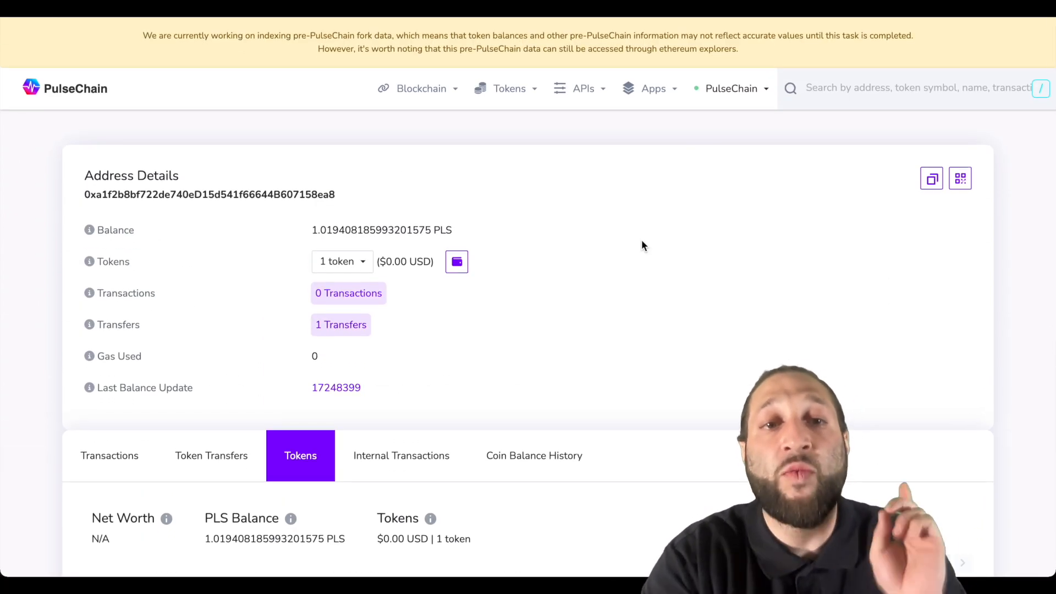
{"action": "scroll", "scroll_direction": "down", "scroll_amount": 3}
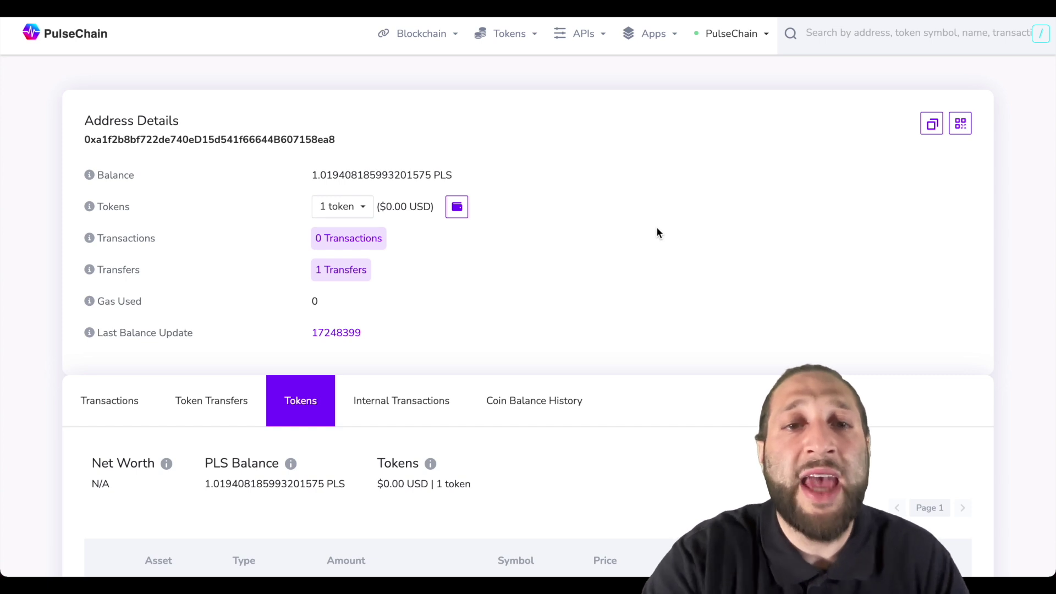
{"action": "scroll", "scroll_direction": "down", "scroll_amount": 3}
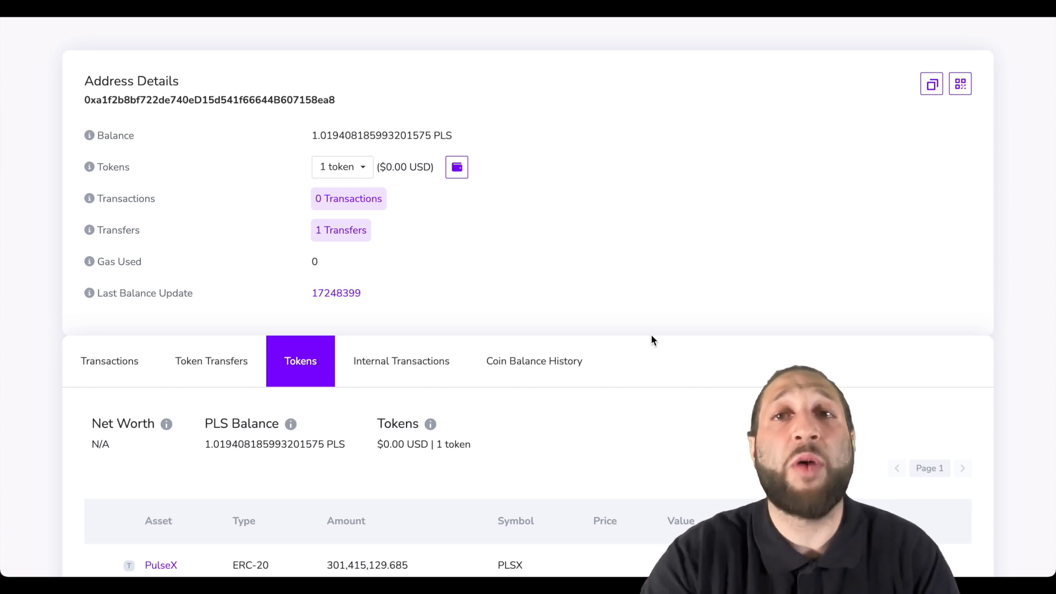
{"action": "scroll", "scroll_direction": "up", "scroll_amount": 3}
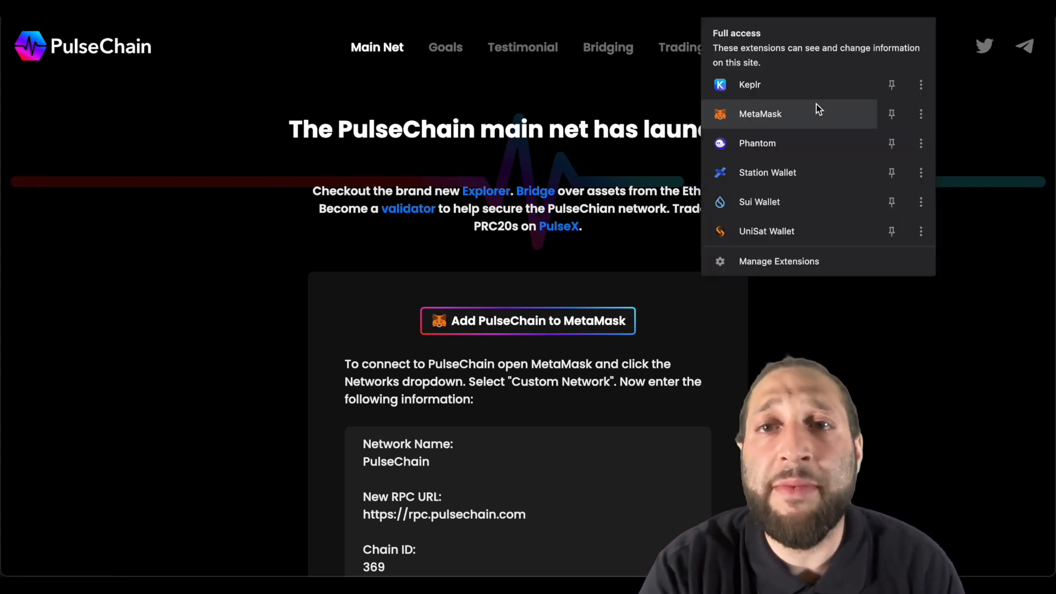
View the browser's installed wallet extensions list
{"action": "left_click", "coordinate": [760, 113]}
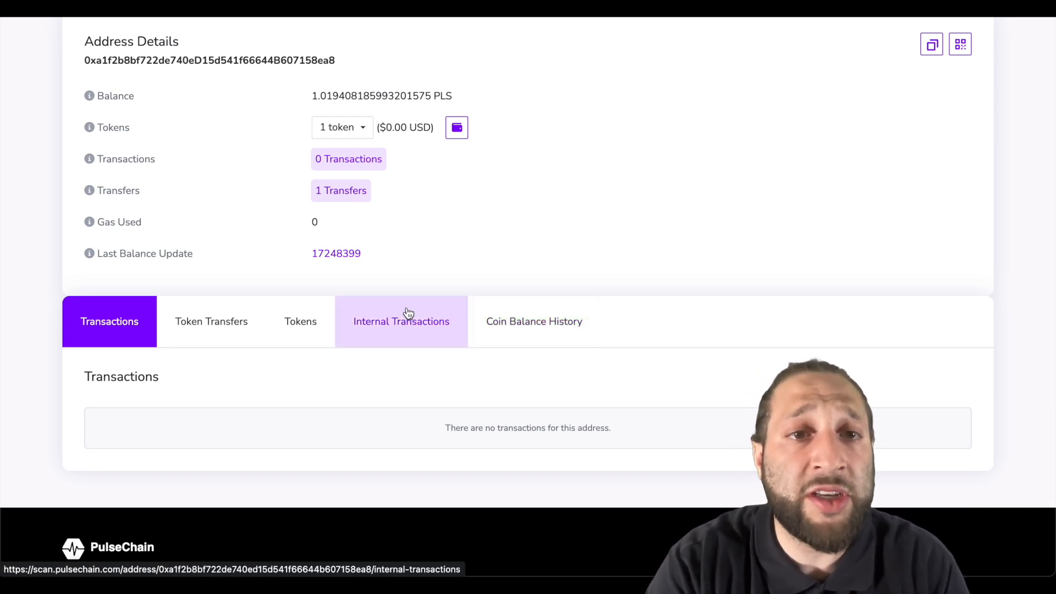
Show the address's Tokens table again with its 301,415,129.685 PLSX holding
{"action": "left_click", "coordinate": [299, 321]}
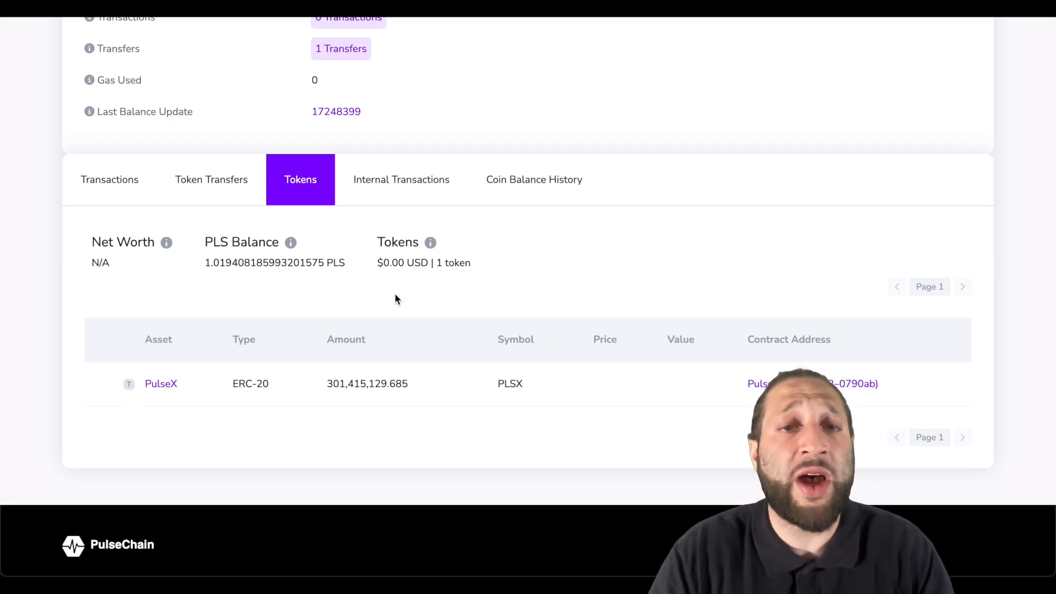
{"action": "scroll", "scroll_direction": "down", "scroll_amount": 3}
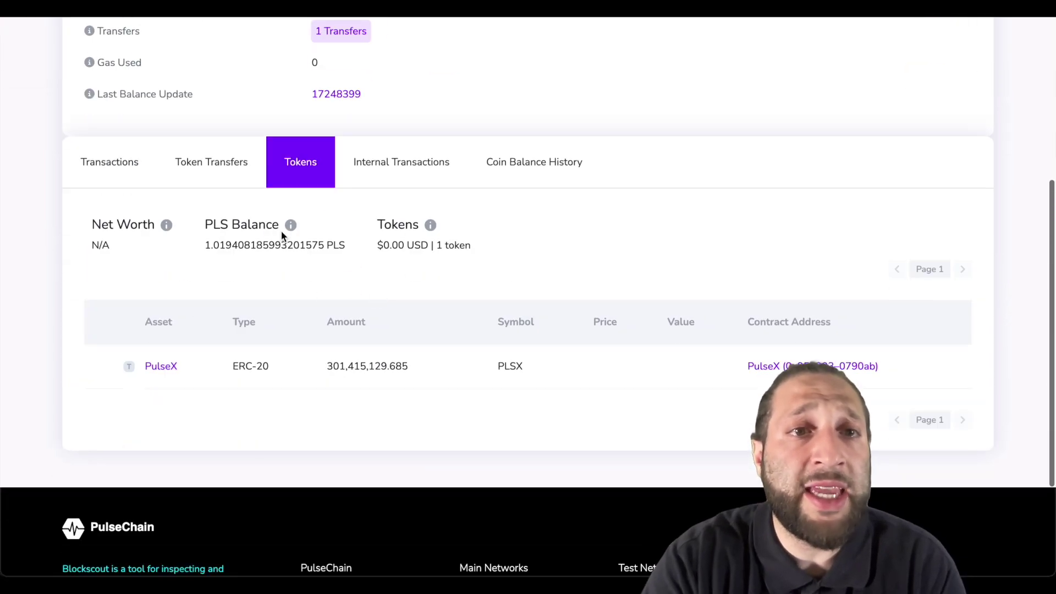
{"action": "scroll", "scroll_direction": "up", "scroll_amount": 3}
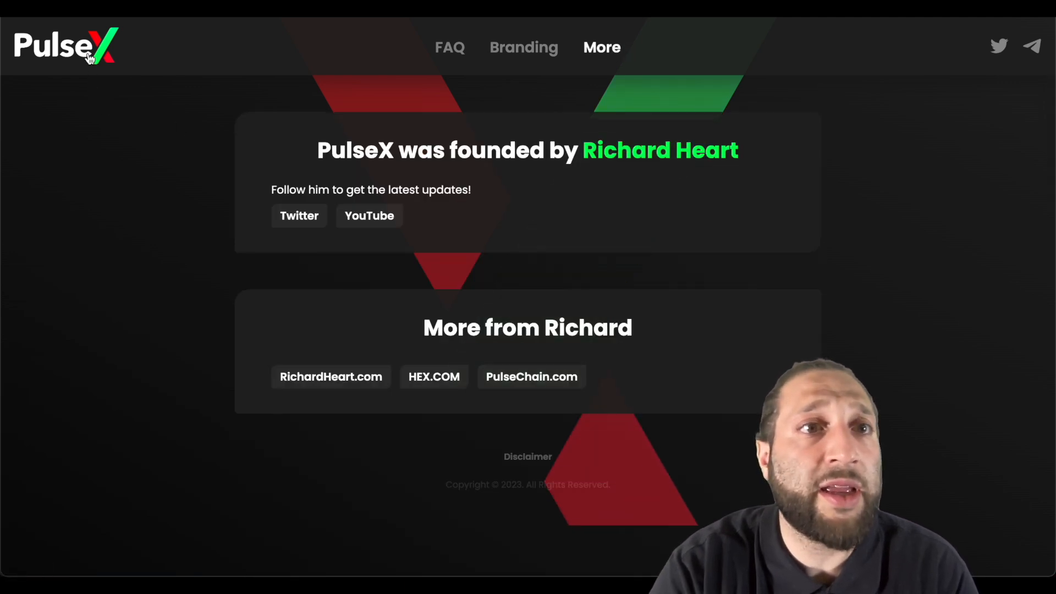
{"action": "scroll", "scroll_direction": "up", "scroll_amount": 3}
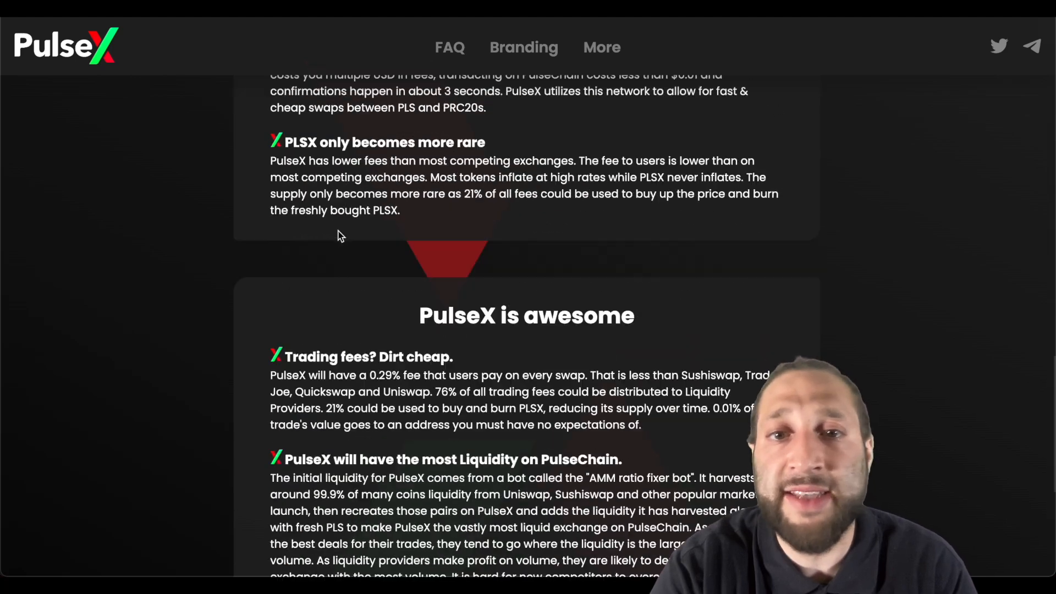
{"action": "scroll", "scroll_direction": "up", "scroll_amount": 3}
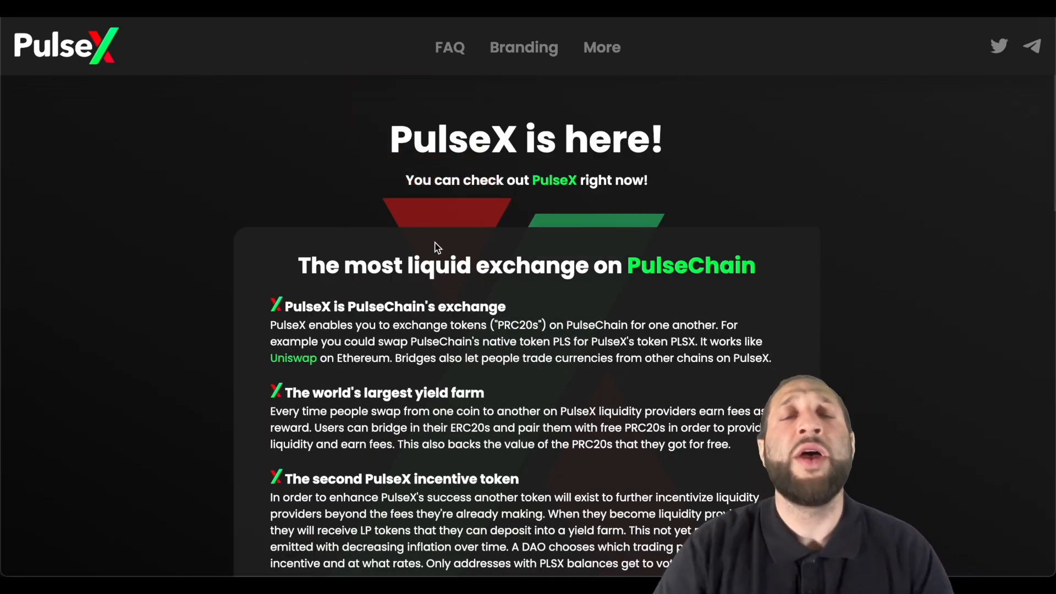